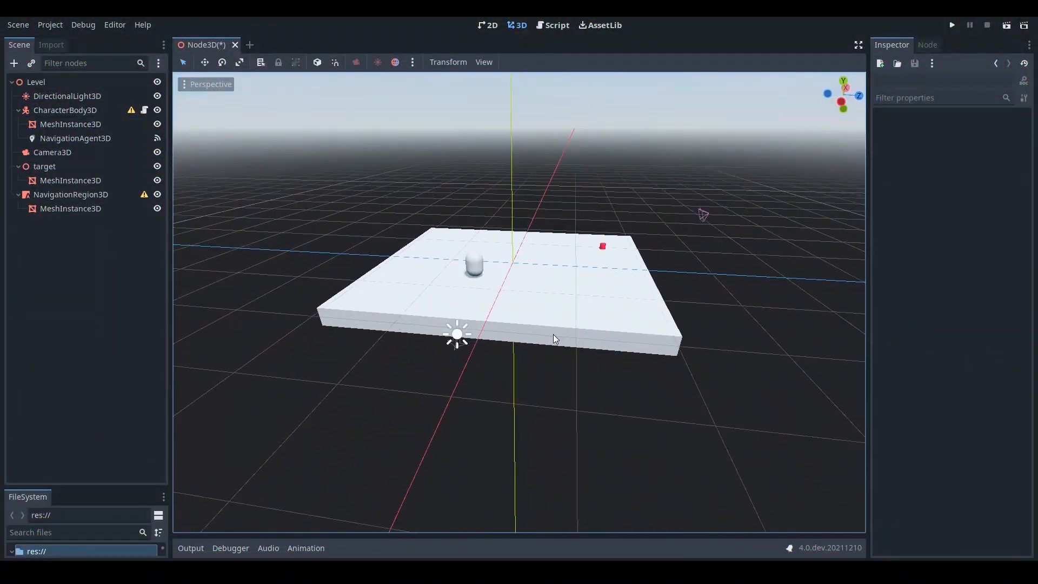
Select NavigationRegion3D and bake its navigation mesh across the level floor.
{"action": "scroll", "scroll_direction": "down", "scroll_amount": 3}
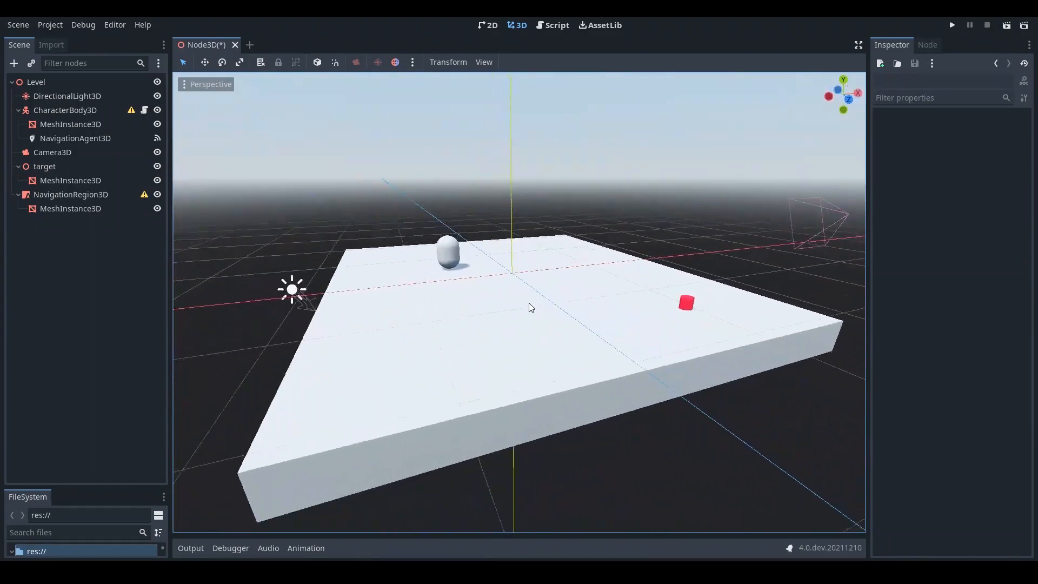
{"action": "left_click", "coordinate": [65, 110]}
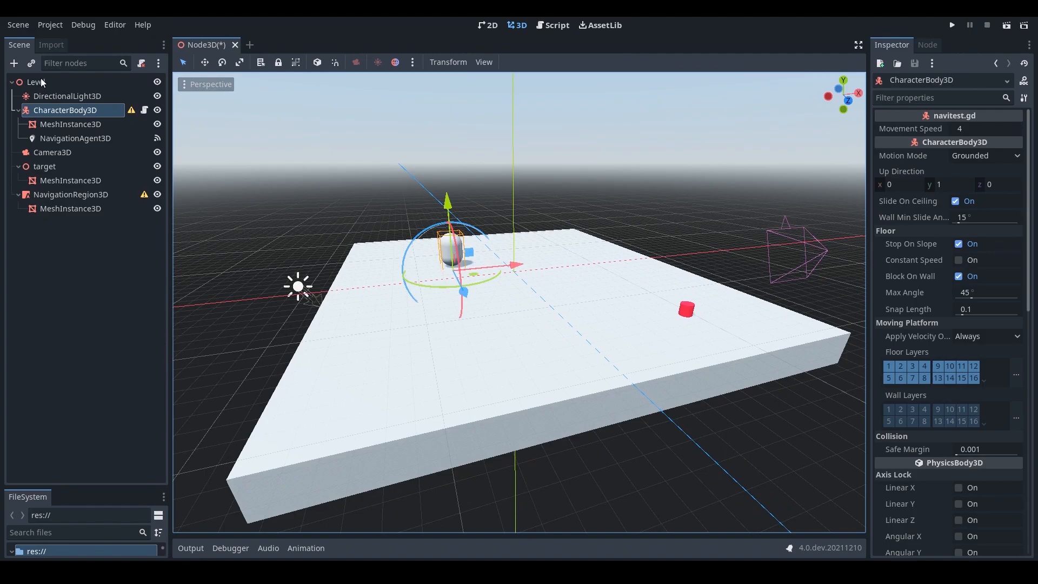
{"action": "left_click", "coordinate": [70, 194]}
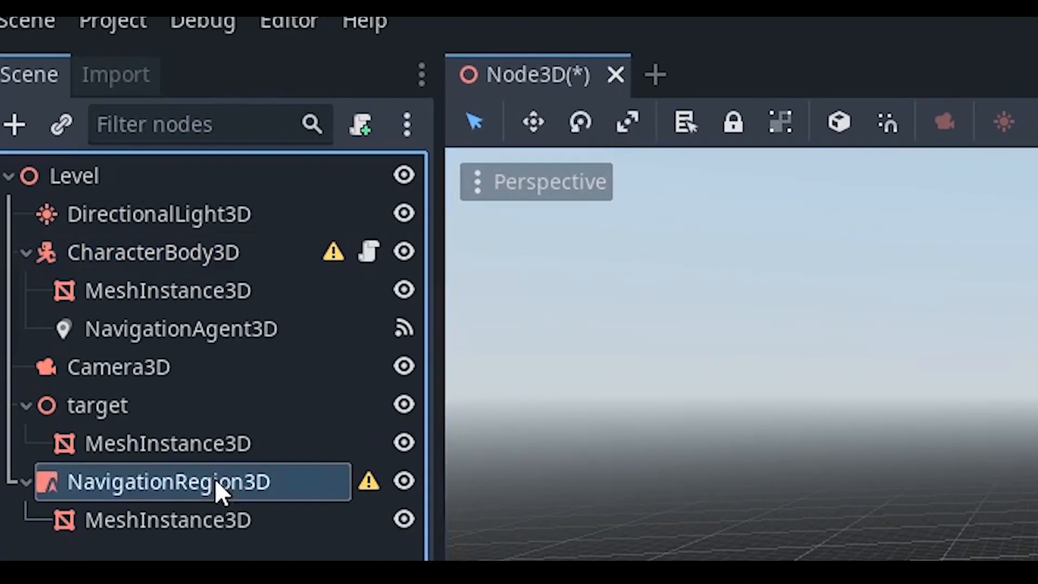
{"action": "mouse_move", "coordinate": [210, 450]}
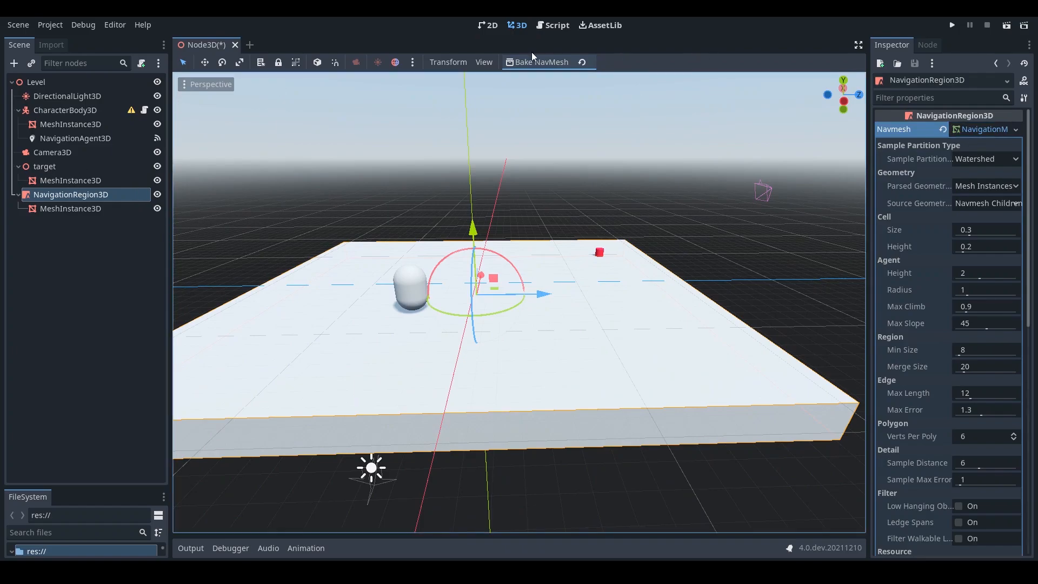
{"action": "left_click", "coordinate": [541, 61]}
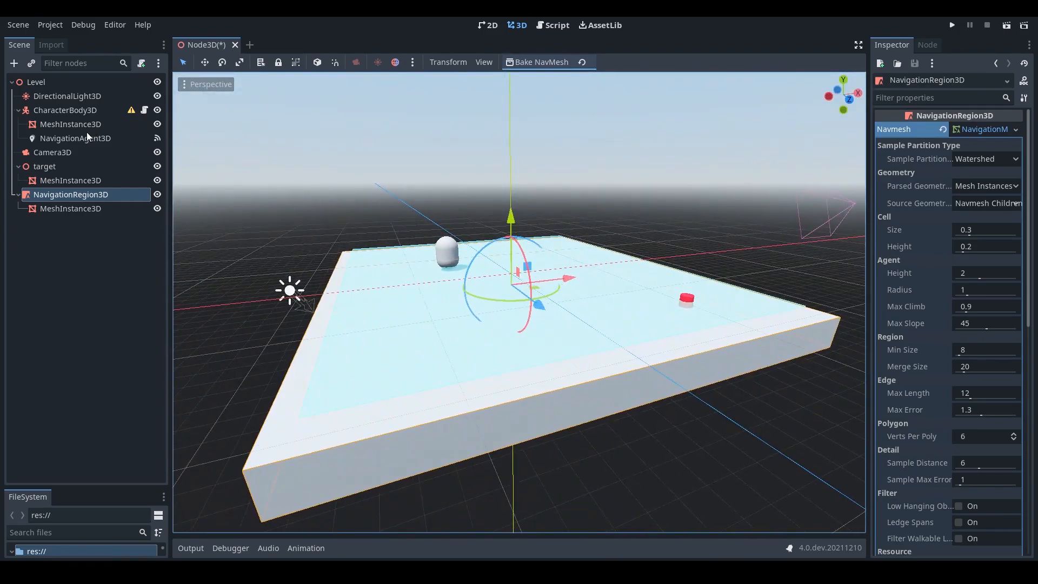
Check the NavigationAgent3D signals, then open navitest.gd in the script editor.
{"action": "left_click", "coordinate": [75, 138]}
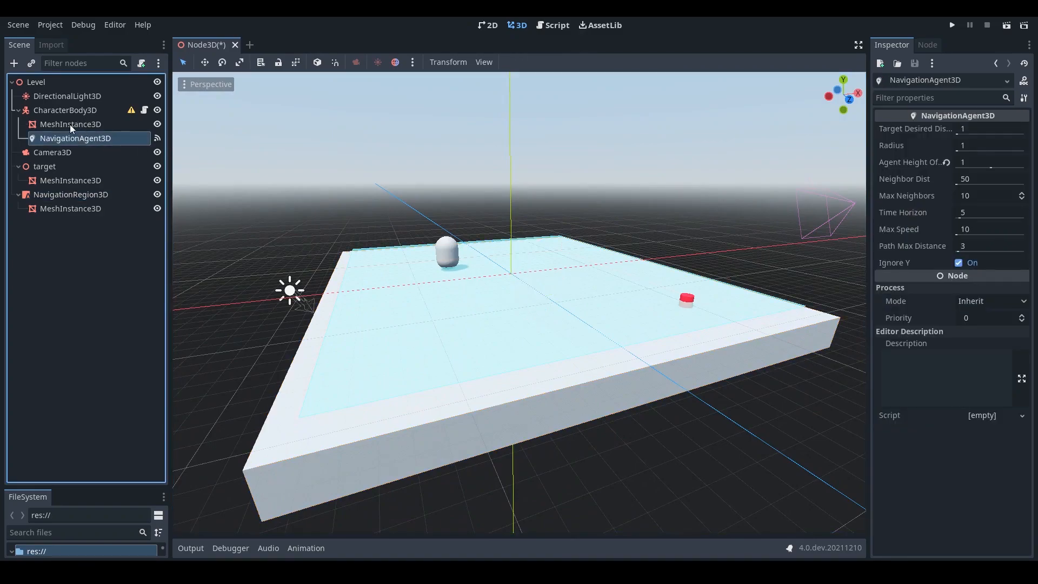
{"action": "mouse_move", "coordinate": [100, 138]}
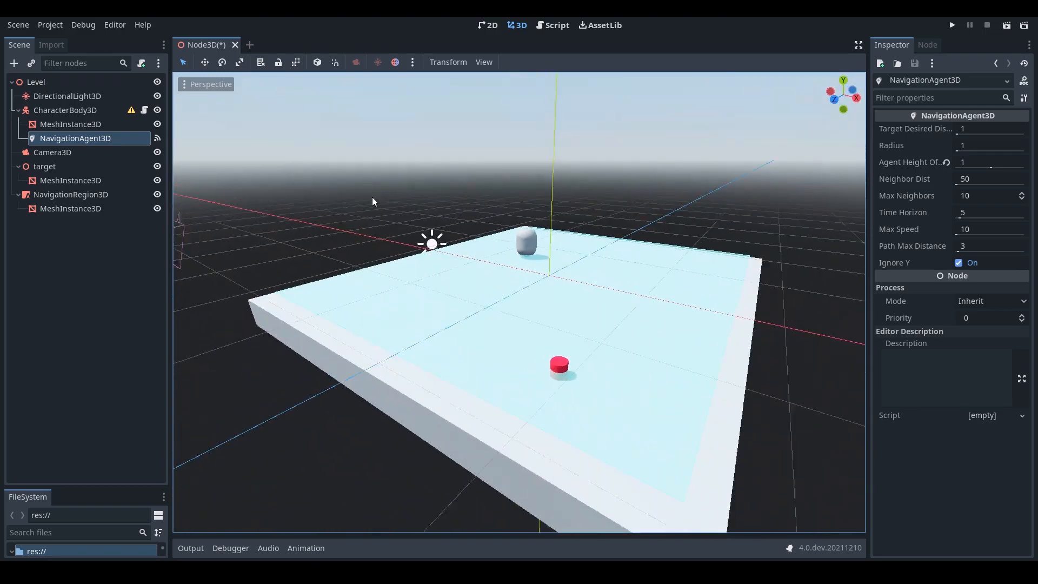
{"action": "left_click", "coordinate": [928, 44]}
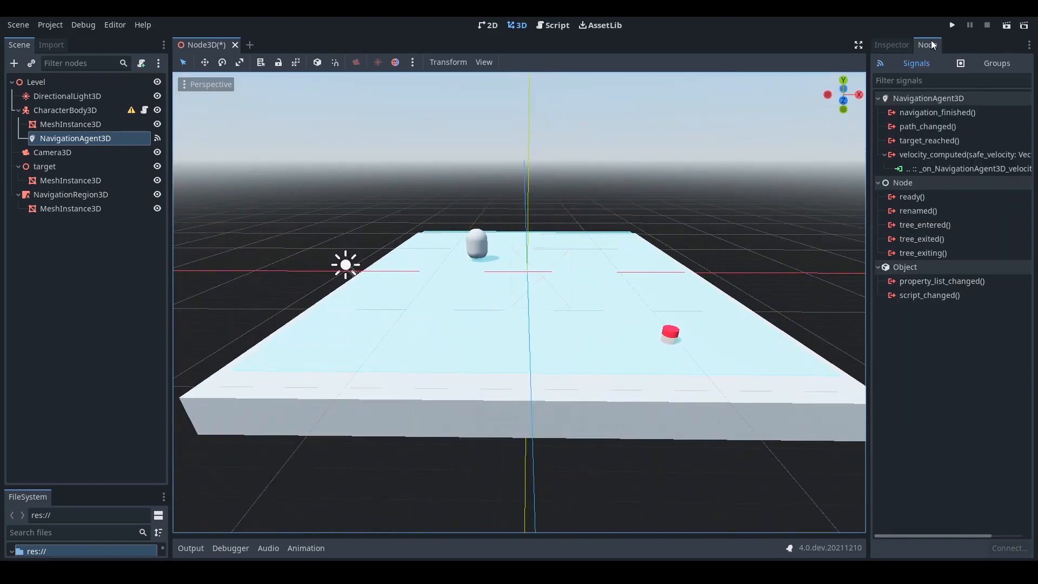
{"action": "left_click", "coordinate": [892, 44]}
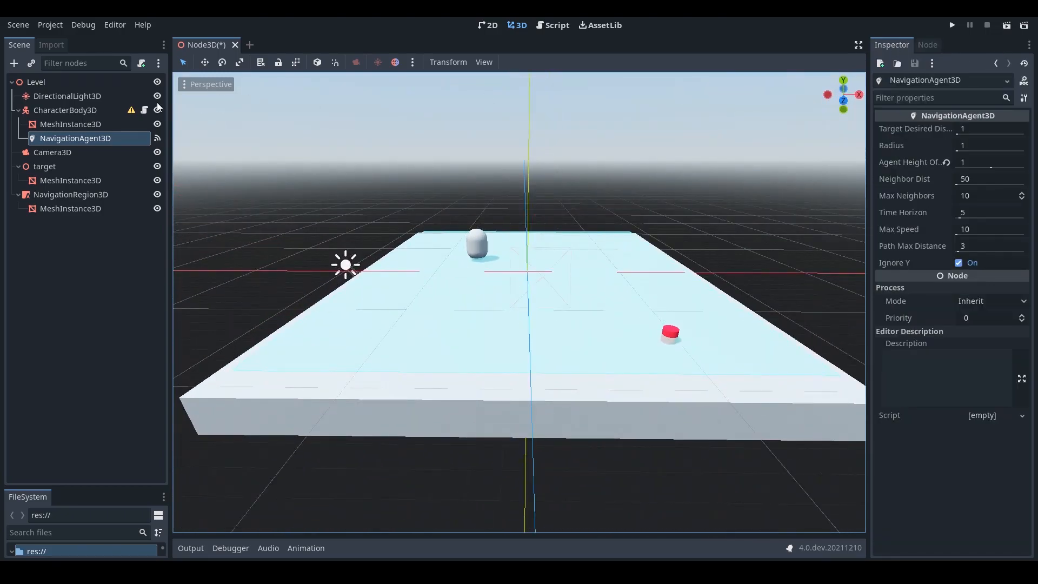
{"action": "left_click", "coordinate": [556, 25]}
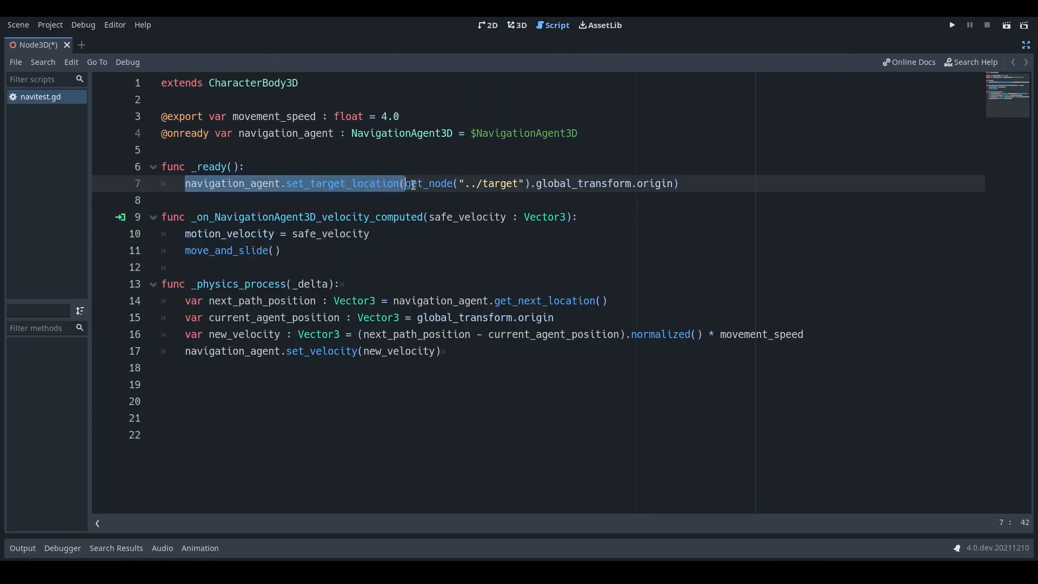
{"action": "left_click", "coordinate": [195, 184]}
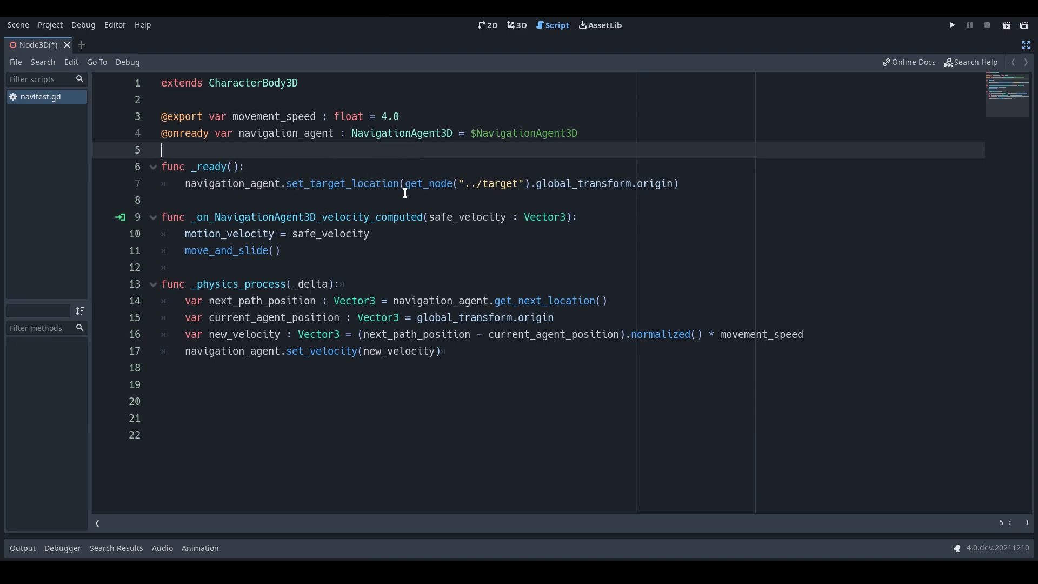
{"action": "mouse_move", "coordinate": [295, 166]}
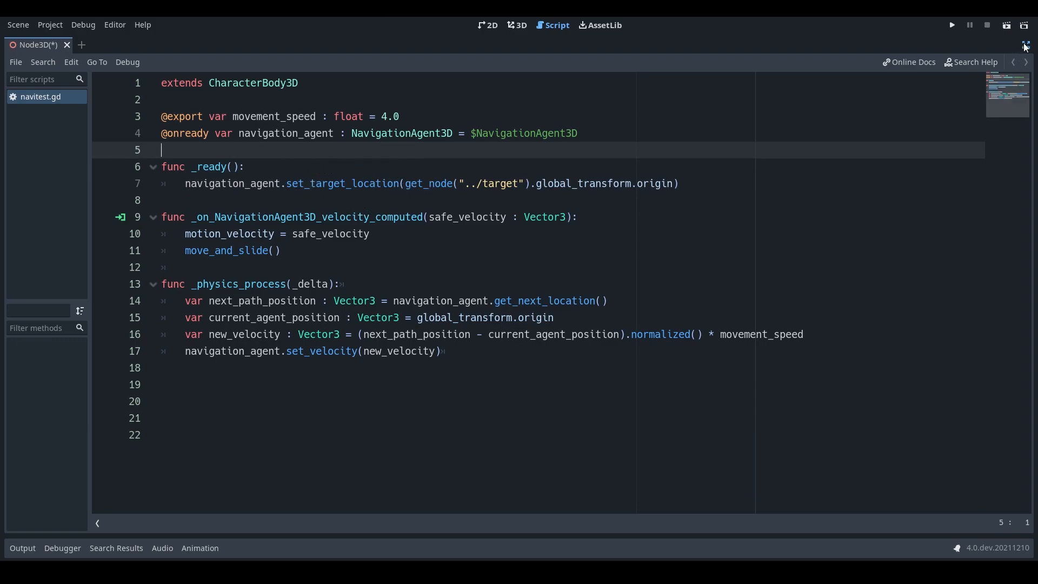
Restore the side panels and reopen navitest.gd with the NavigationAgent3D selected.
{"action": "left_click", "coordinate": [520, 26]}
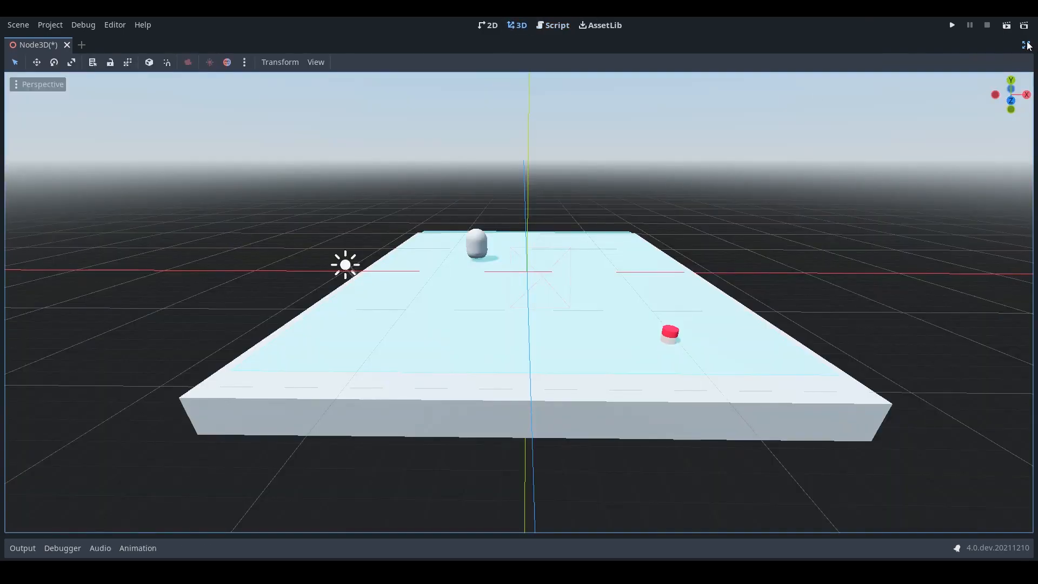
{"action": "left_click", "coordinate": [1024, 44]}
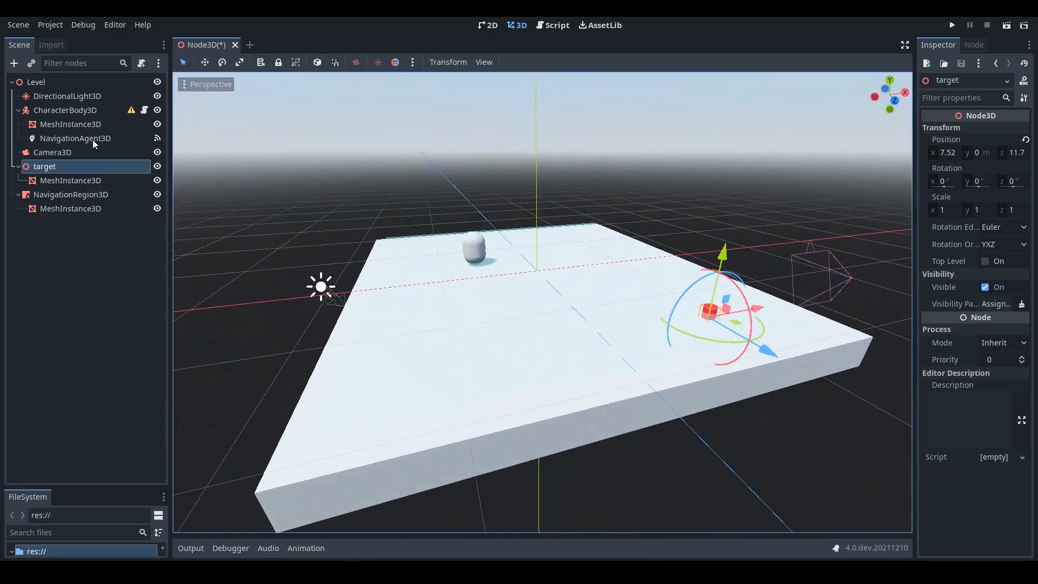
{"action": "left_click", "coordinate": [76, 138]}
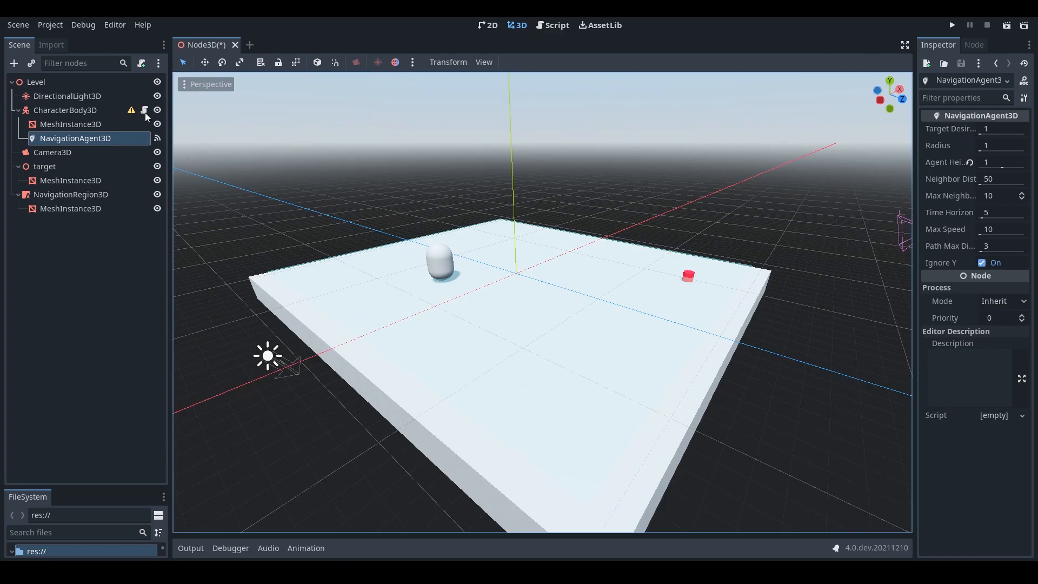
{"action": "left_click", "coordinate": [557, 26]}
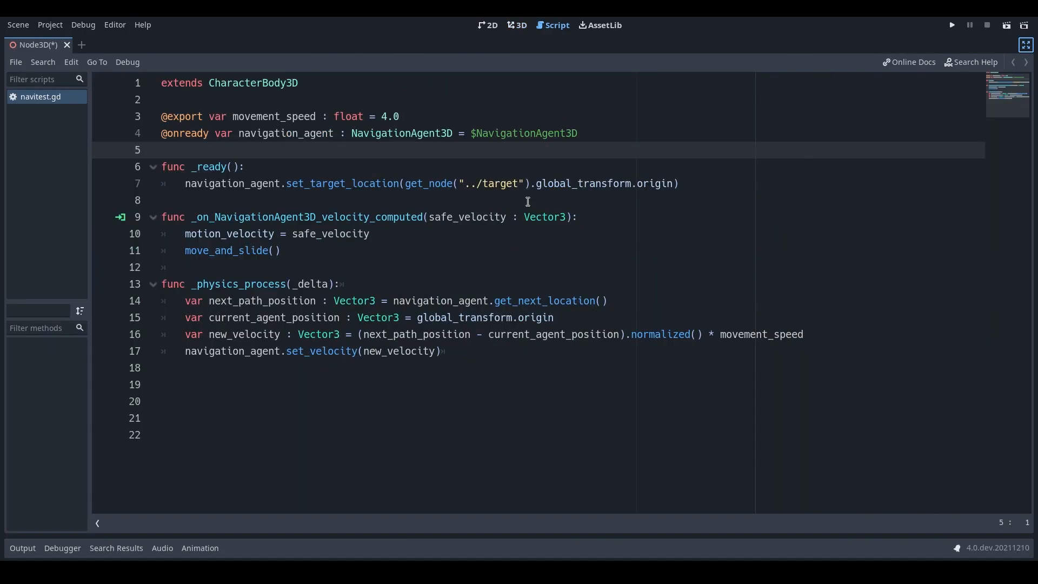
{"action": "mouse_move", "coordinate": [380, 273]}
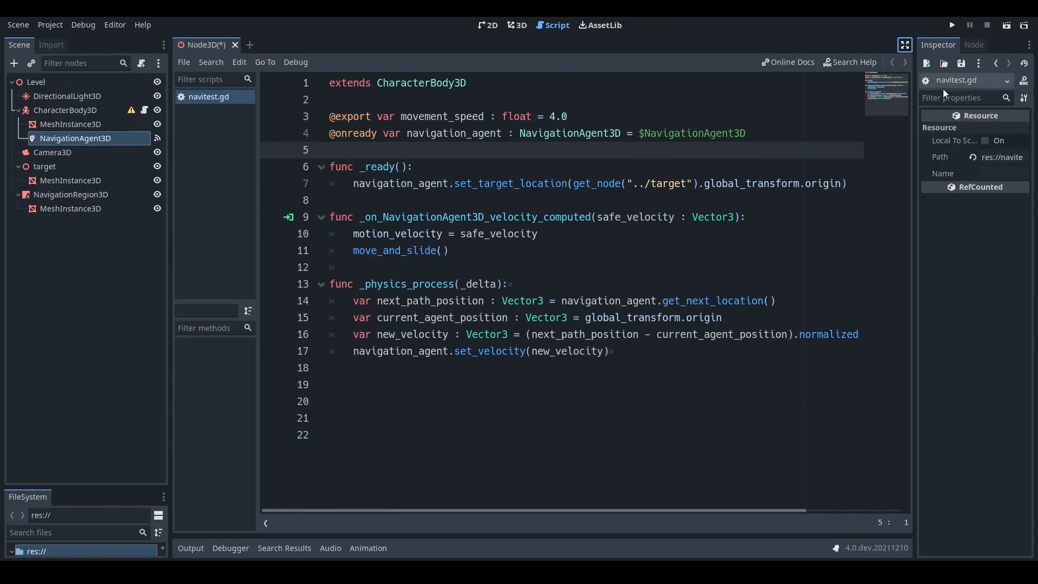
{"action": "left_click", "coordinate": [76, 137]}
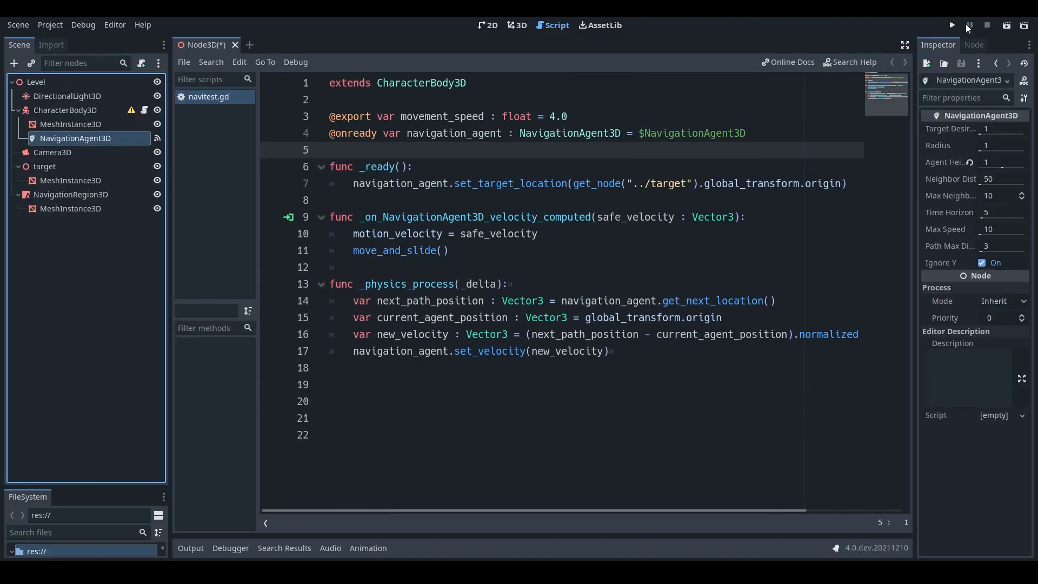
{"action": "left_click", "coordinate": [974, 45]}
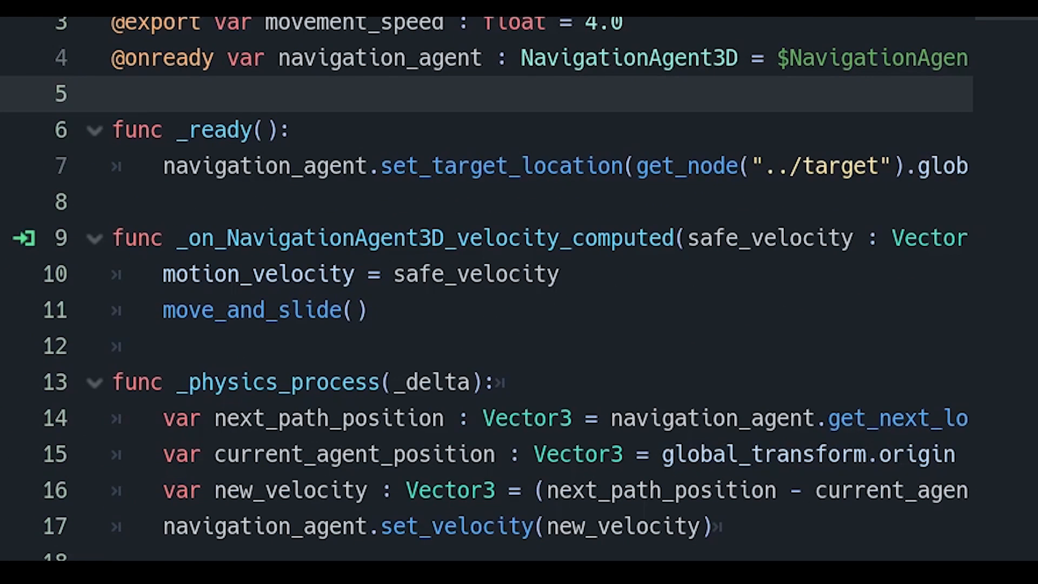
{"action": "mouse_move", "coordinate": [390, 246]}
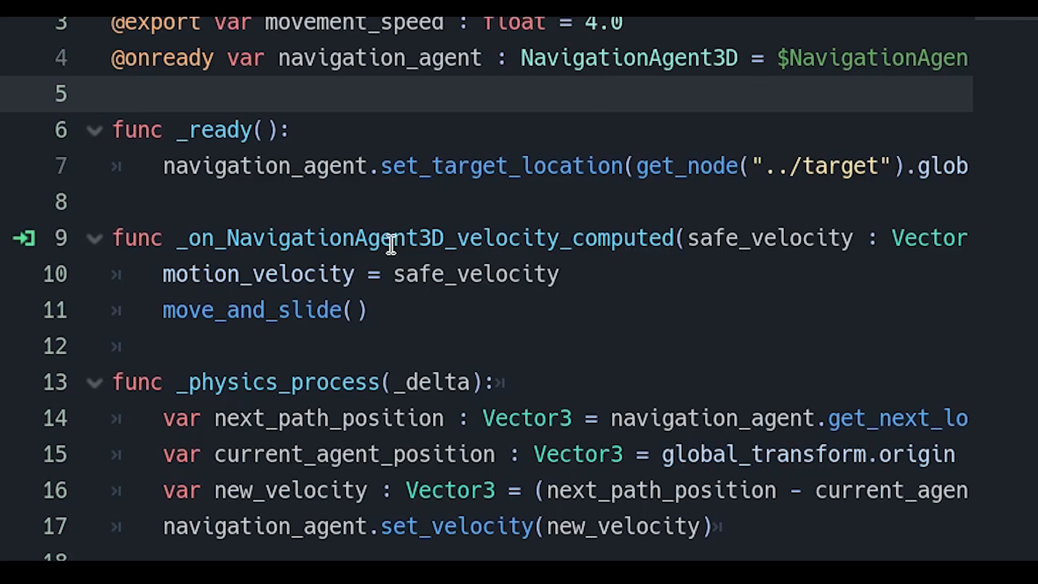
{"action": "double_click", "coordinate": [390, 238]}
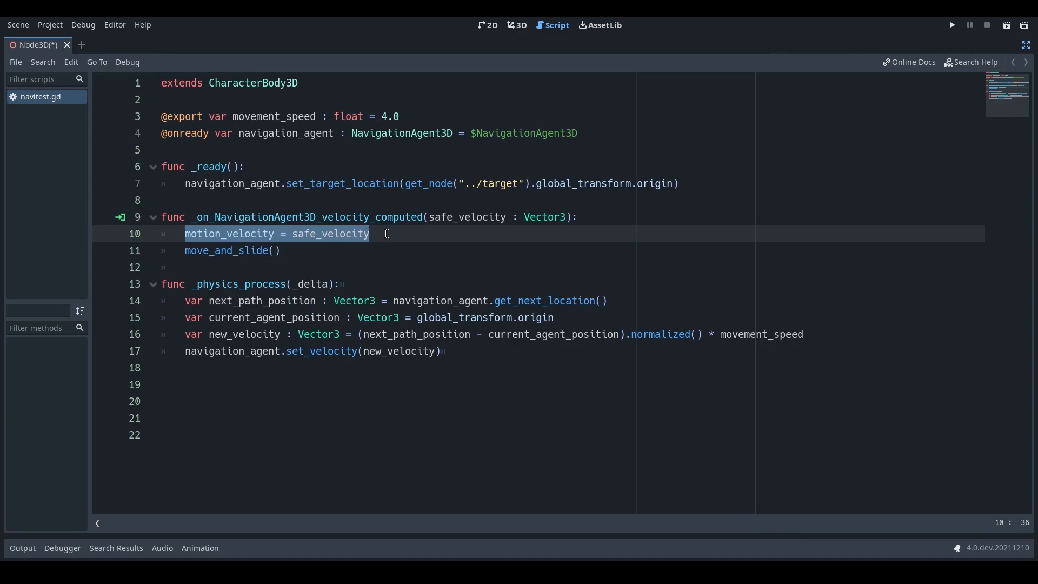
{"action": "left_click", "coordinate": [386, 233]}
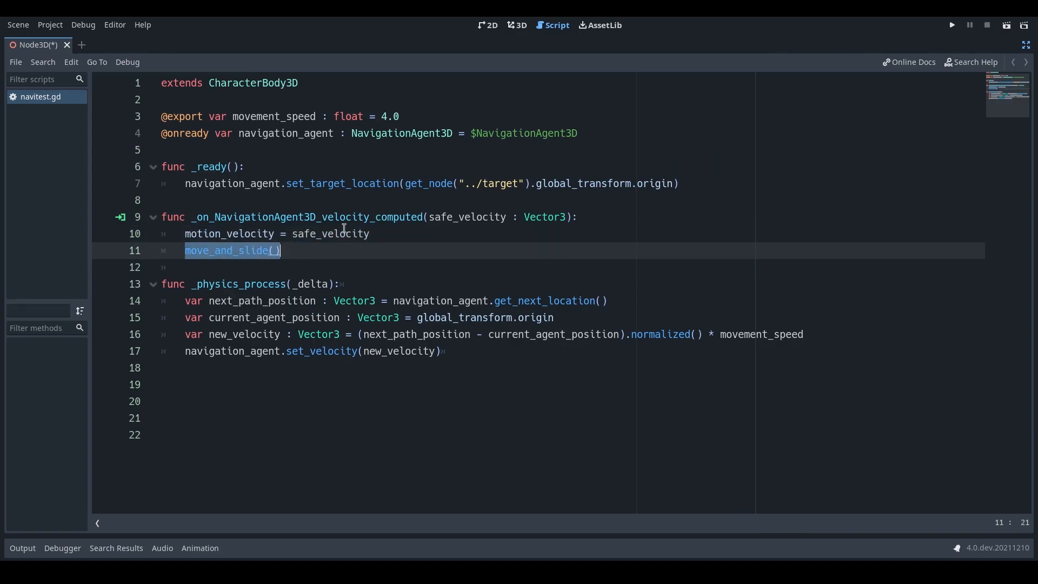
{"action": "left_click", "coordinate": [473, 250]}
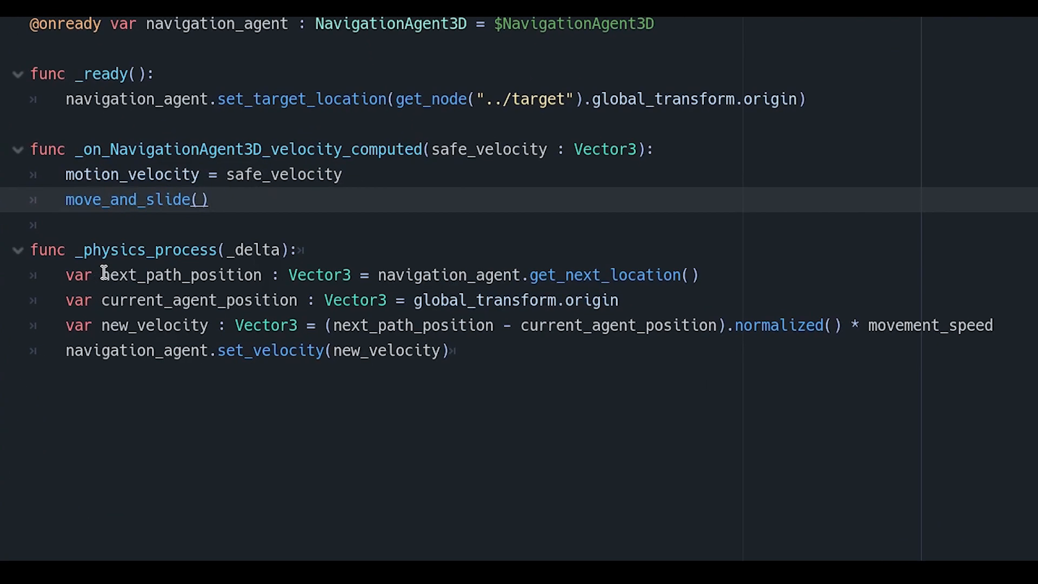
{"action": "double_click", "coordinate": [175, 275]}
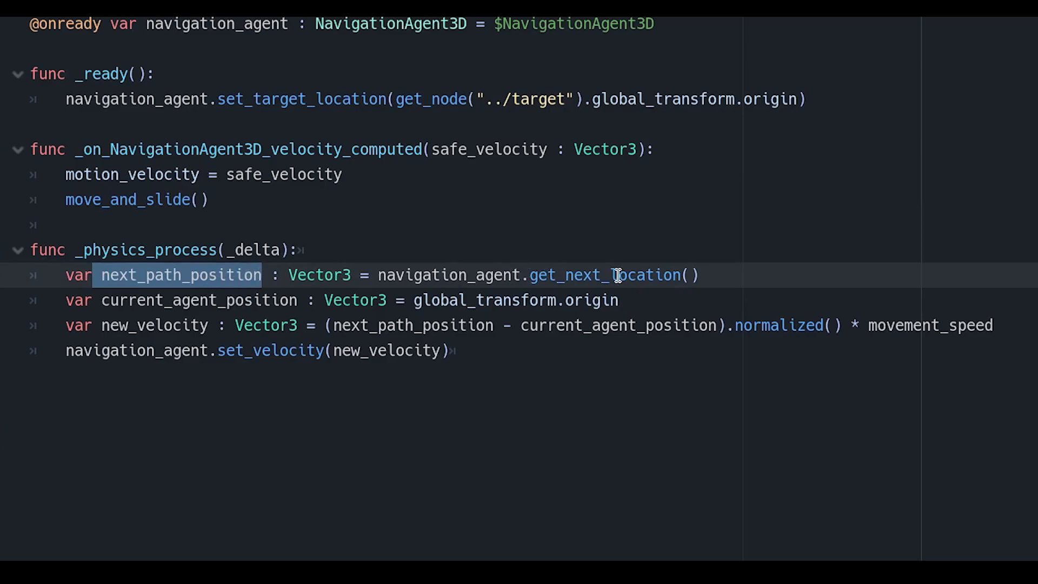
{"action": "double_click", "coordinate": [609, 274]}
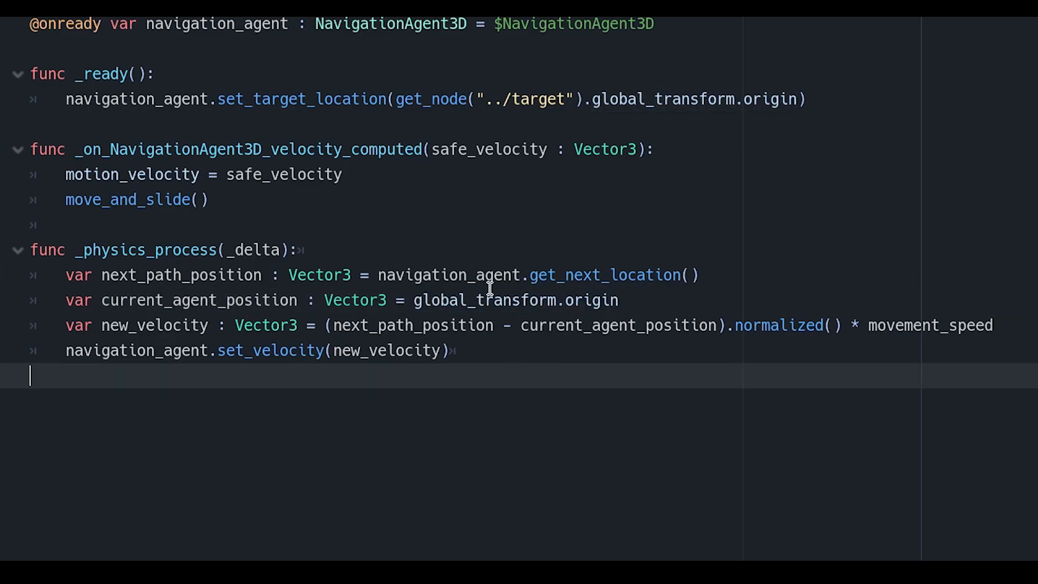
{"action": "double_click", "coordinate": [153, 325]}
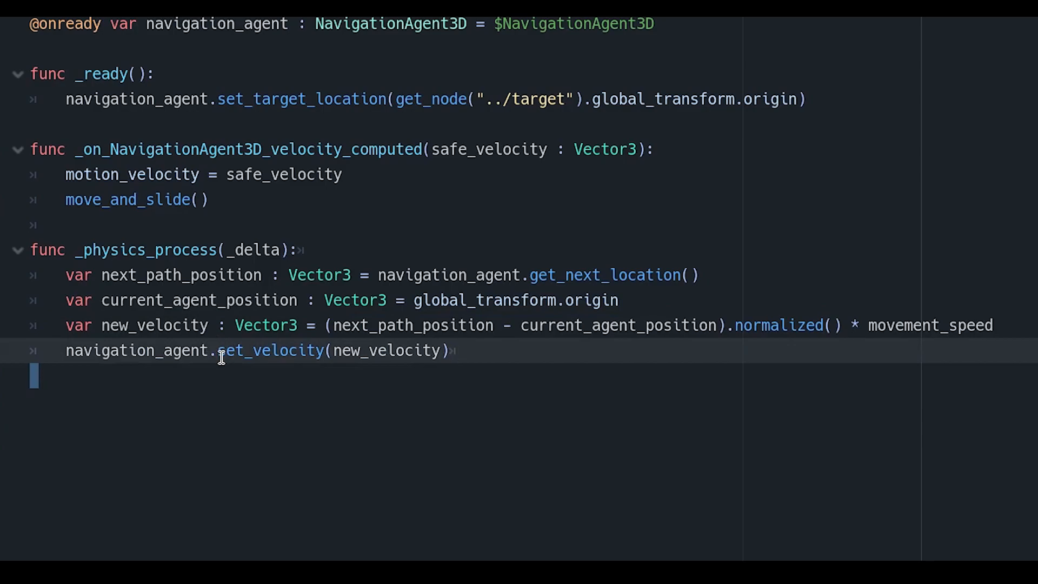
{"action": "double_click", "coordinate": [277, 350]}
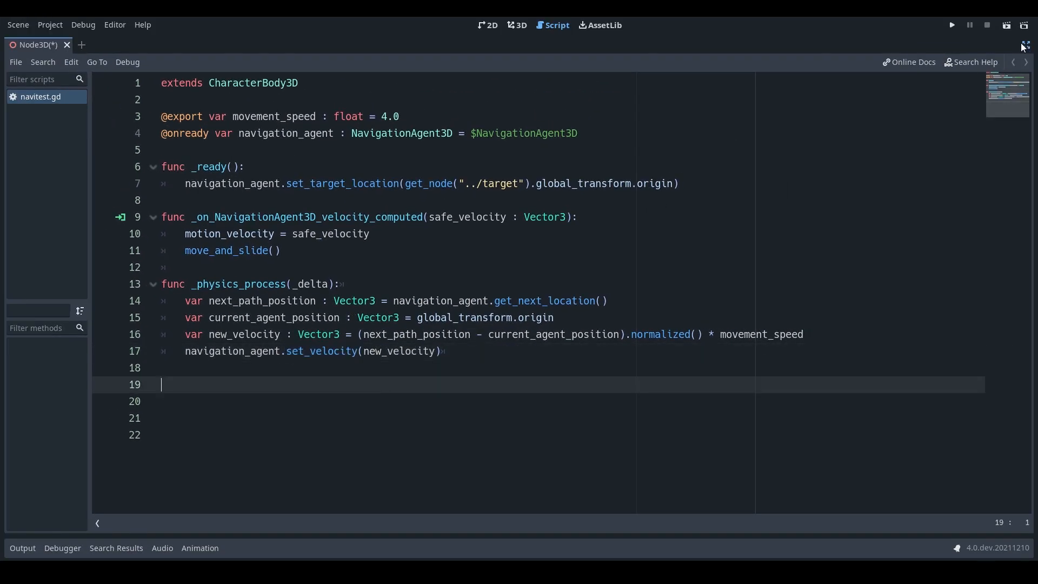
Run the navigation scene to test movement, then move to the Godot 3 Enemy_1 project.
{"action": "left_click", "coordinate": [952, 24]}
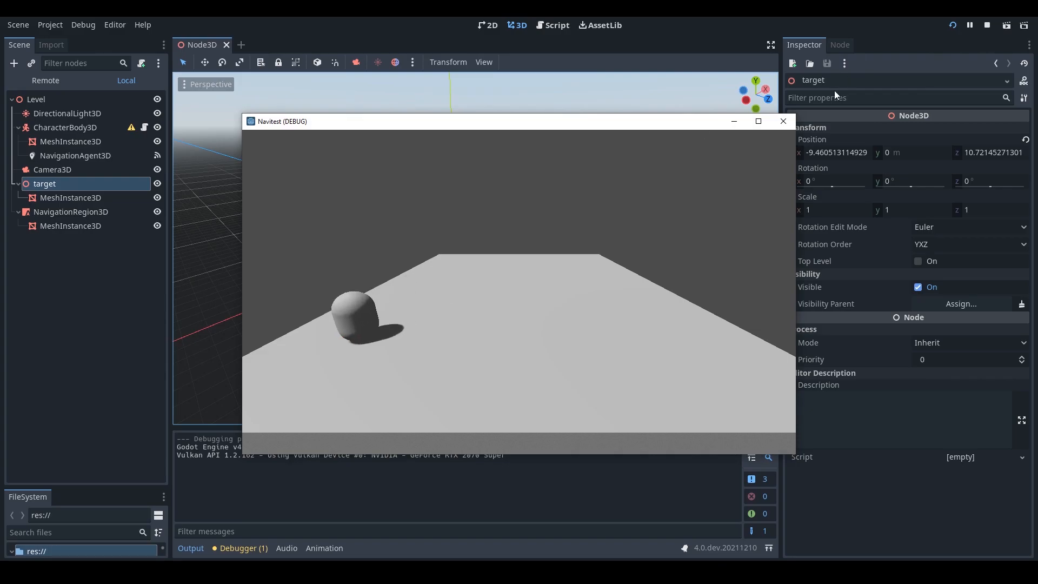
{"action": "left_click", "coordinate": [65, 127]}
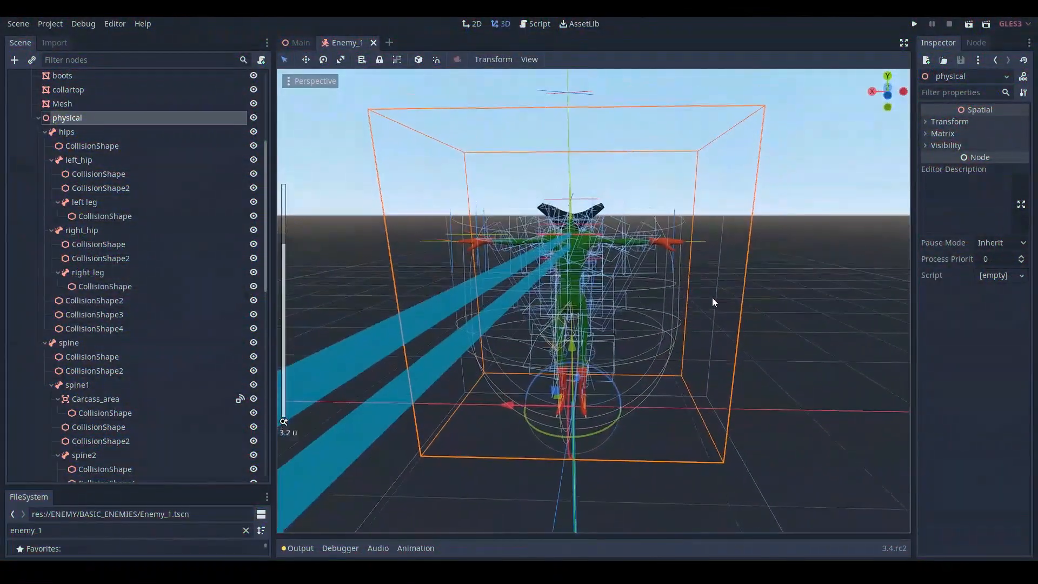
Save the 'physical' ragdoll node as a branch scene, physical_for_export_to_4.tscn.
{"action": "left_click", "coordinate": [77, 160]}
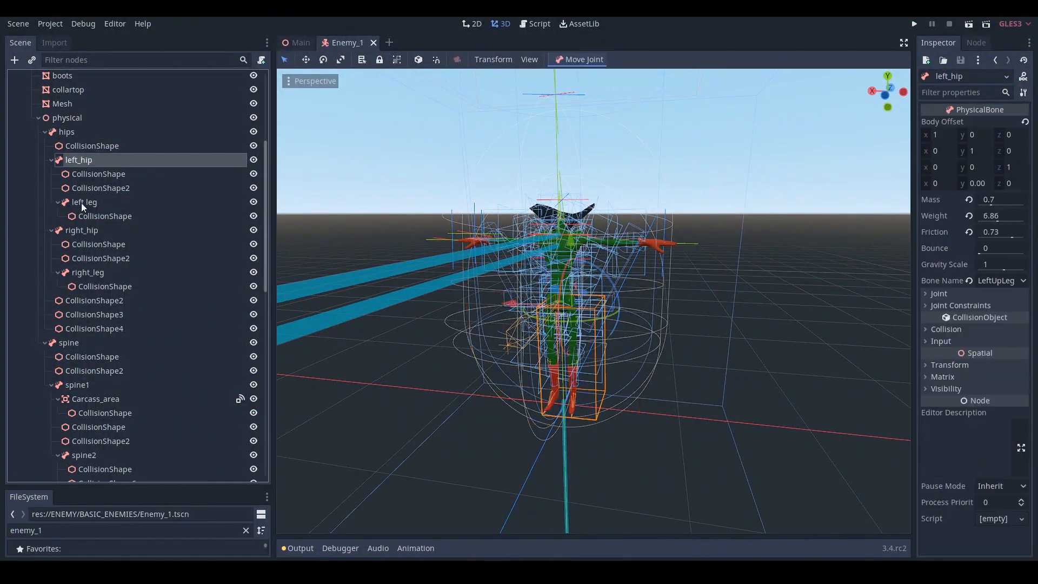
{"action": "left_click", "coordinate": [94, 300]}
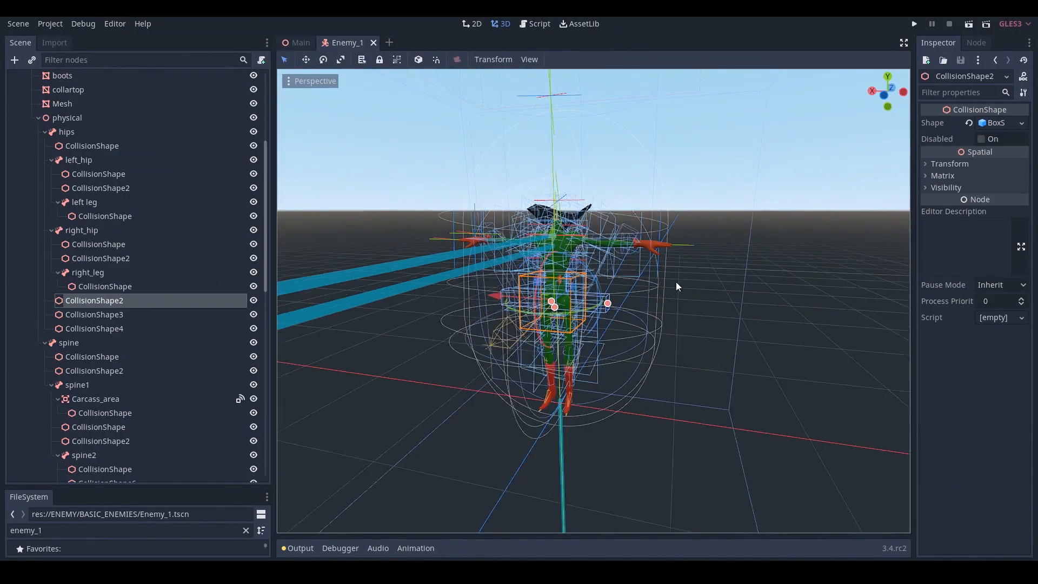
{"action": "right_click", "coordinate": [66, 117]}
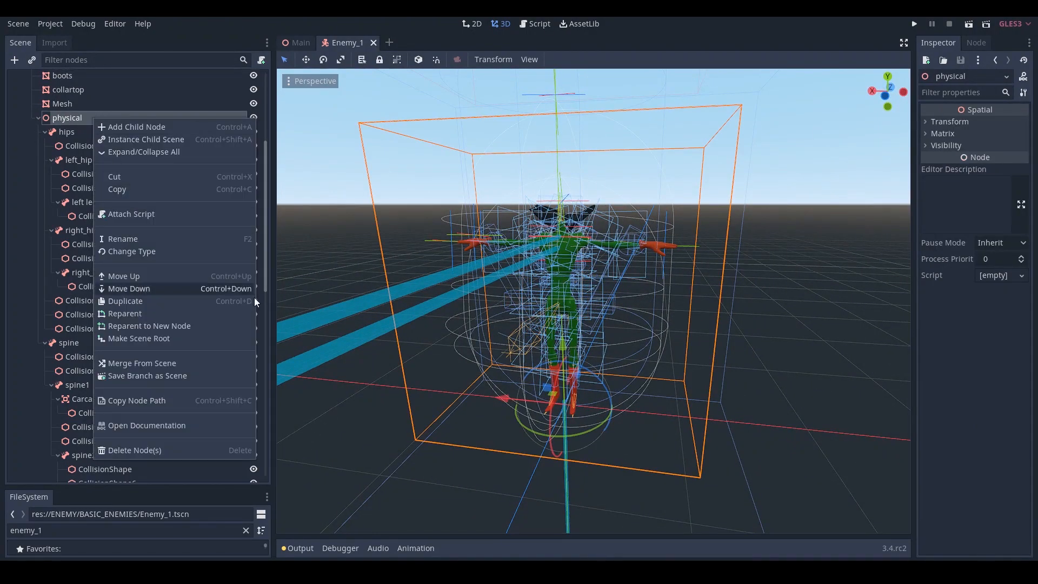
{"action": "left_click", "coordinate": [146, 376]}
{"action": "type", "text": "physical_for_export_to_4.tscn"}
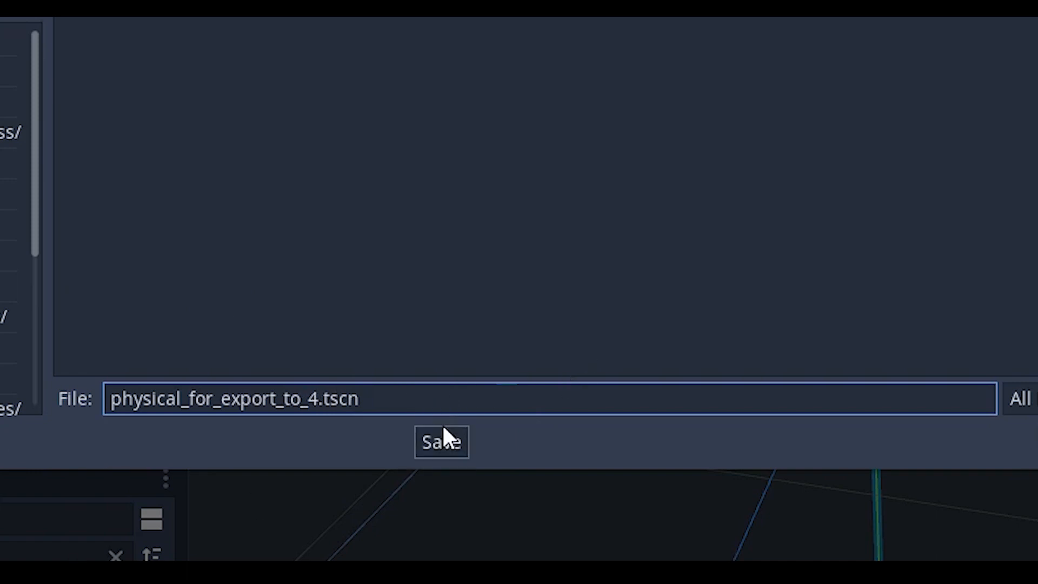
Confirm the branch save and instance 'physical' under Enemy_1's Skeleton.
{"action": "left_click", "coordinate": [441, 442]}
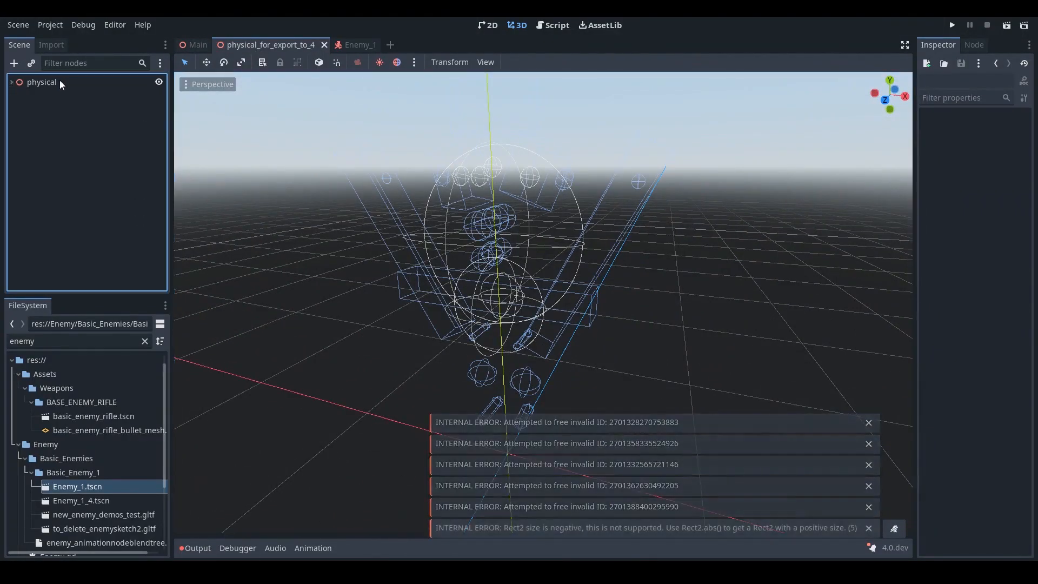
{"action": "left_click", "coordinate": [42, 81]}
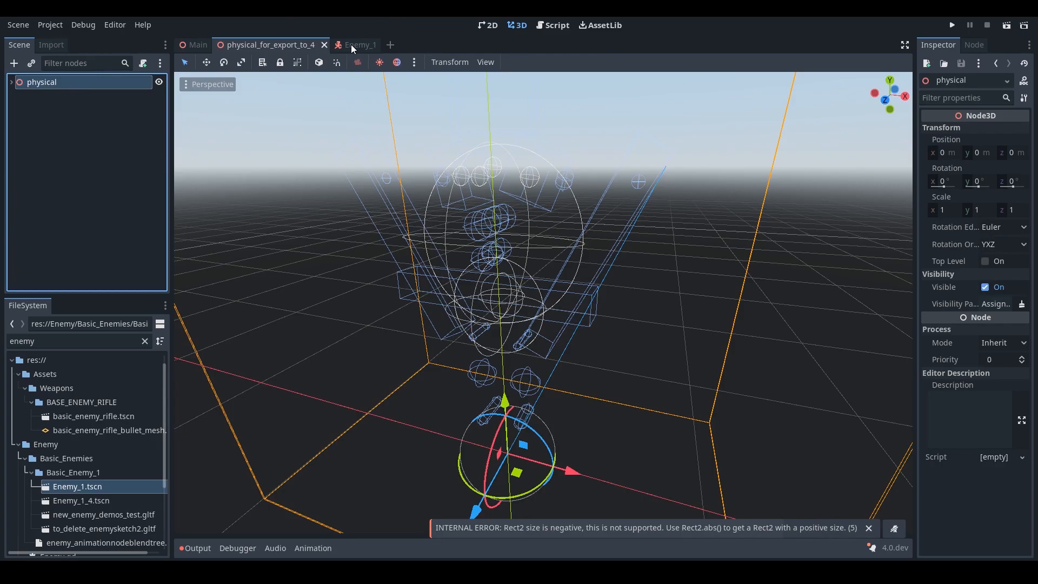
{"action": "left_click", "coordinate": [357, 44]}
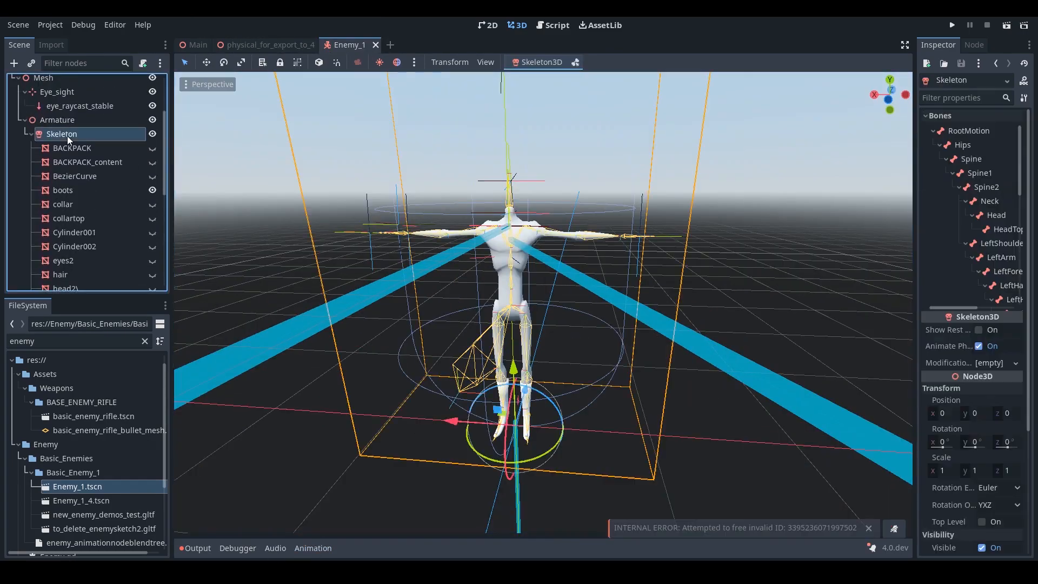
{"action": "left_click", "coordinate": [67, 275]}
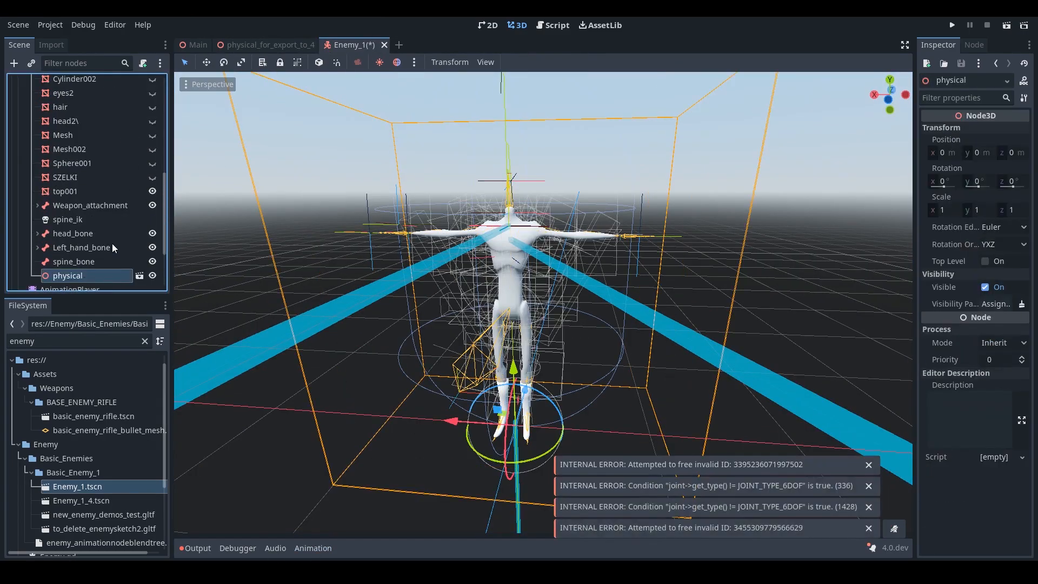
Re-orient the right leg, hip and spine collision capsules, then view the Debugger errors.
{"action": "left_click", "coordinate": [67, 184]}
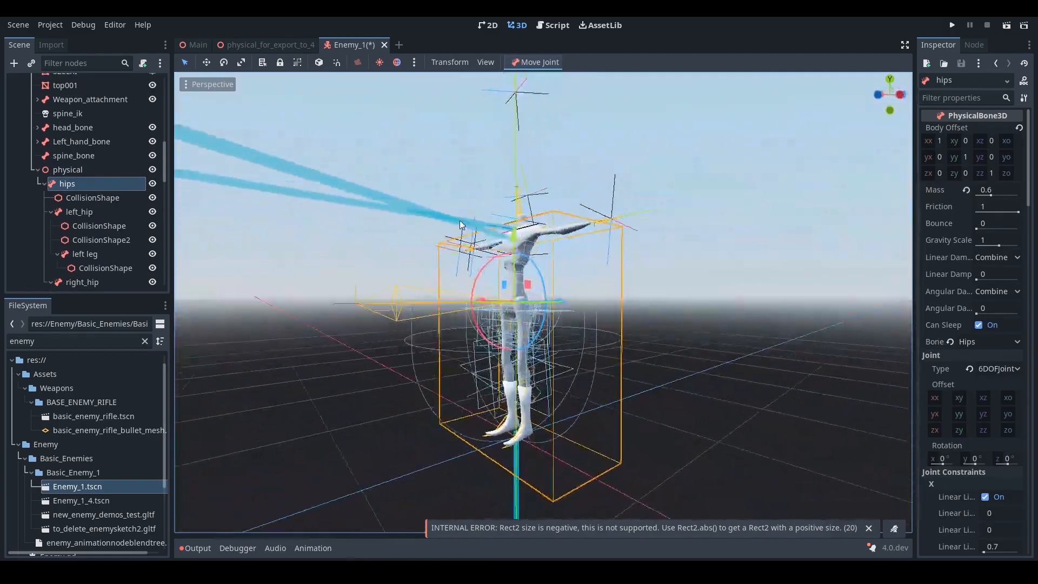
{"action": "left_click", "coordinate": [63, 81]}
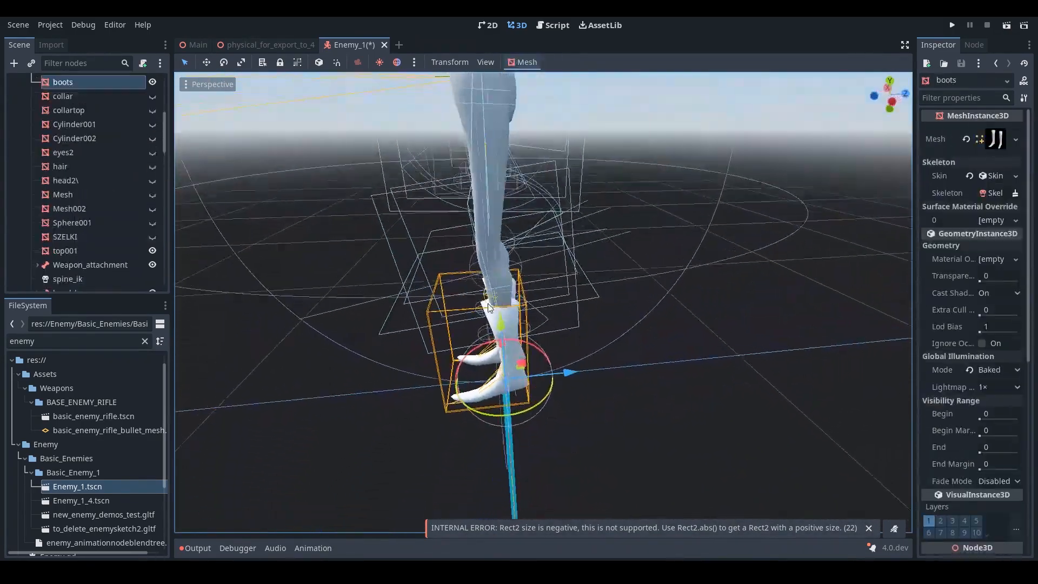
{"action": "left_click", "coordinate": [99, 275]}
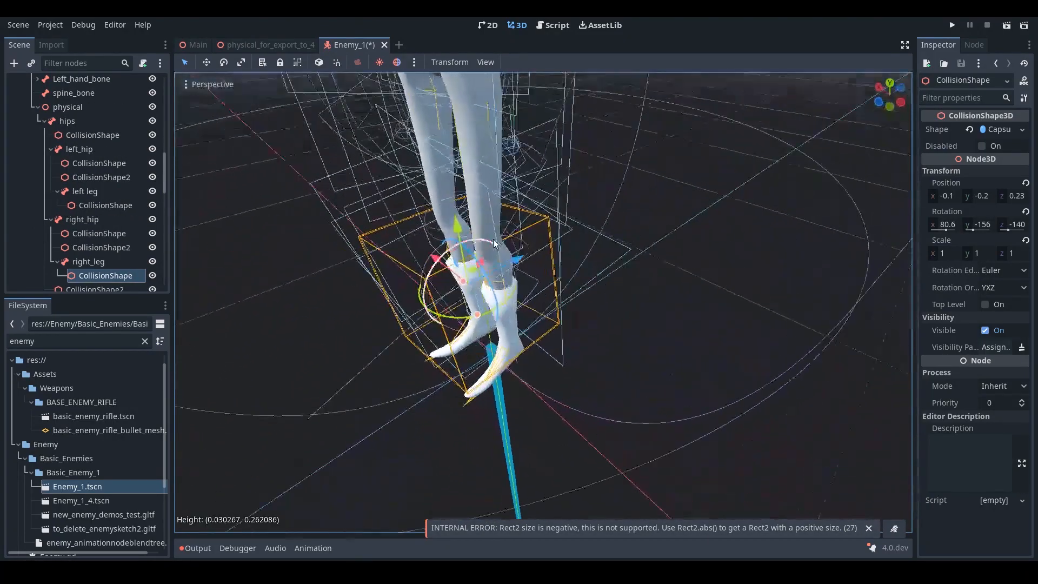
{"action": "left_click", "coordinate": [97, 163]}
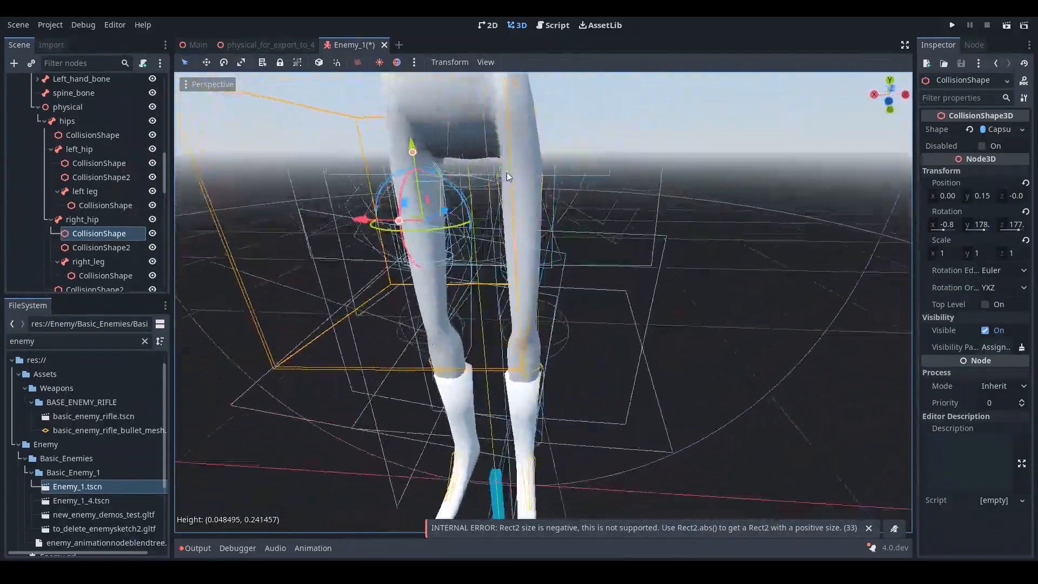
{"action": "left_click", "coordinate": [95, 275]}
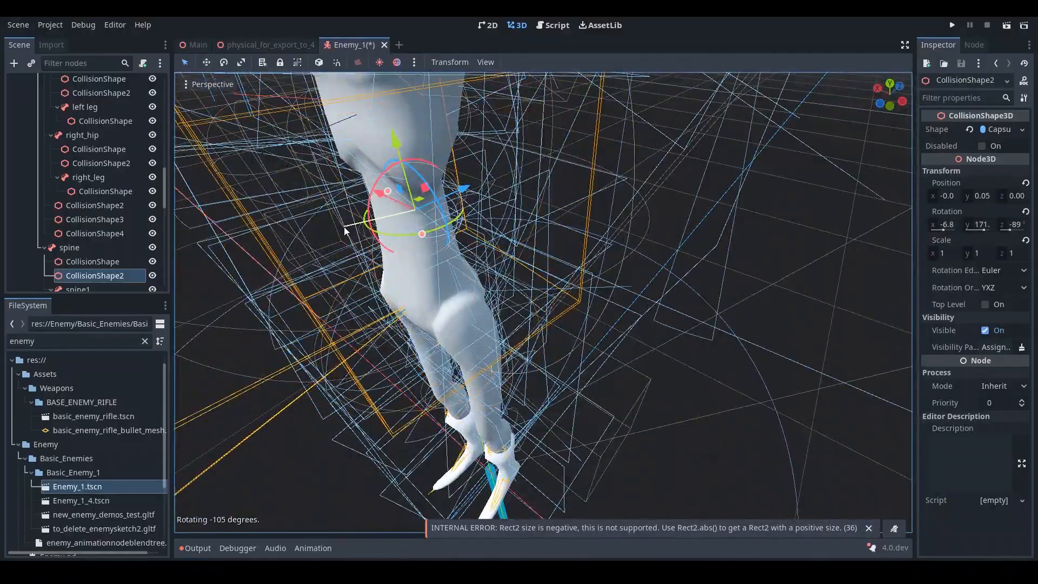
{"action": "left_click", "coordinate": [196, 45]}
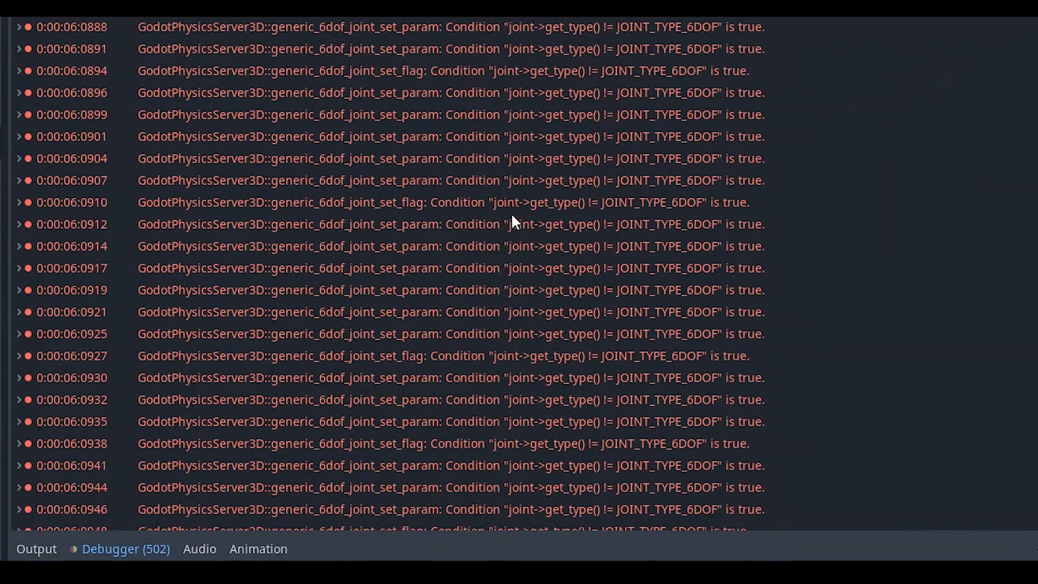
{"action": "scroll", "scroll_direction": "down", "scroll_amount": 3}
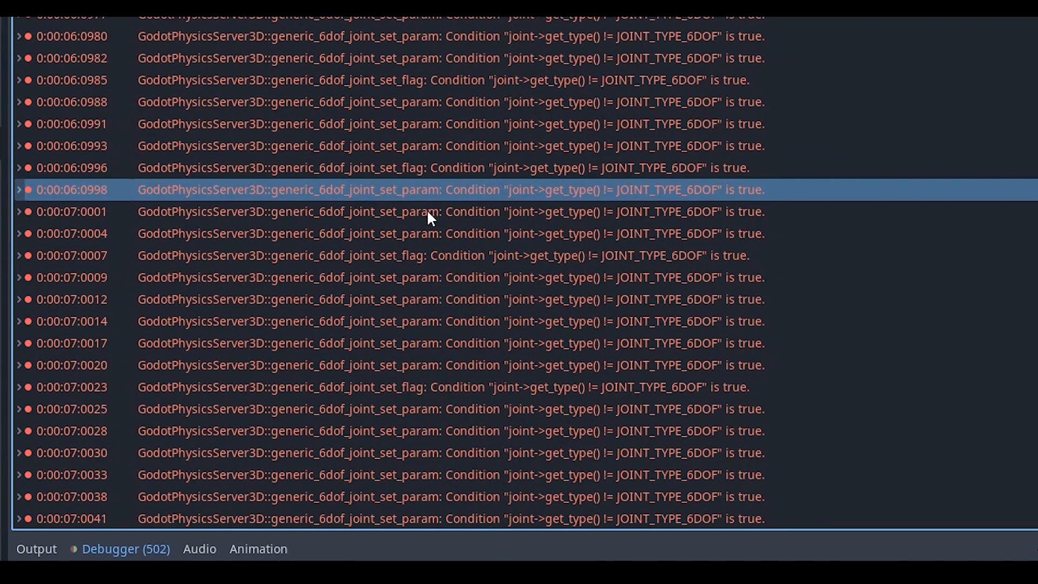
{"action": "left_click", "coordinate": [463, 277]}
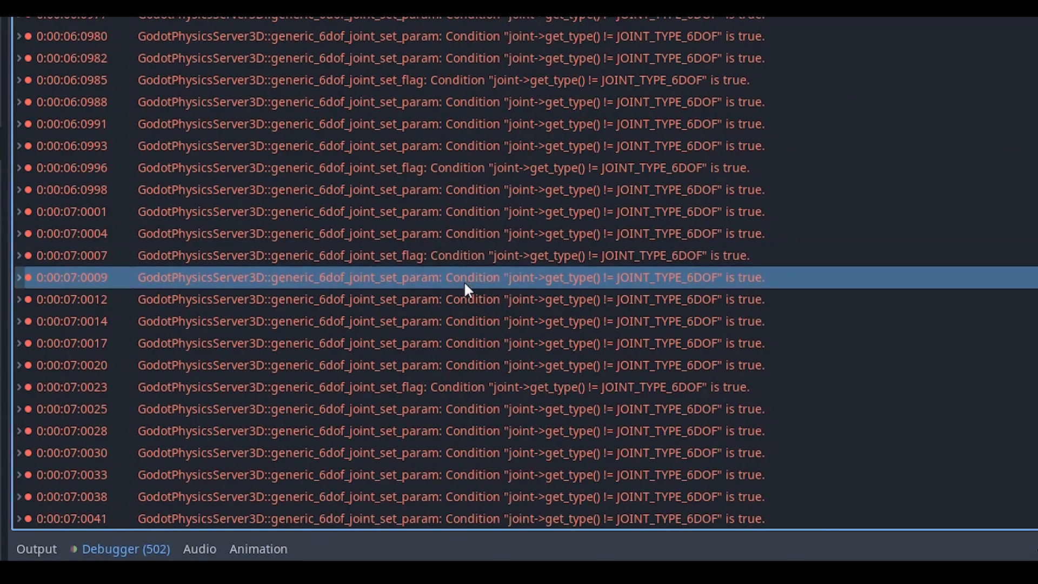